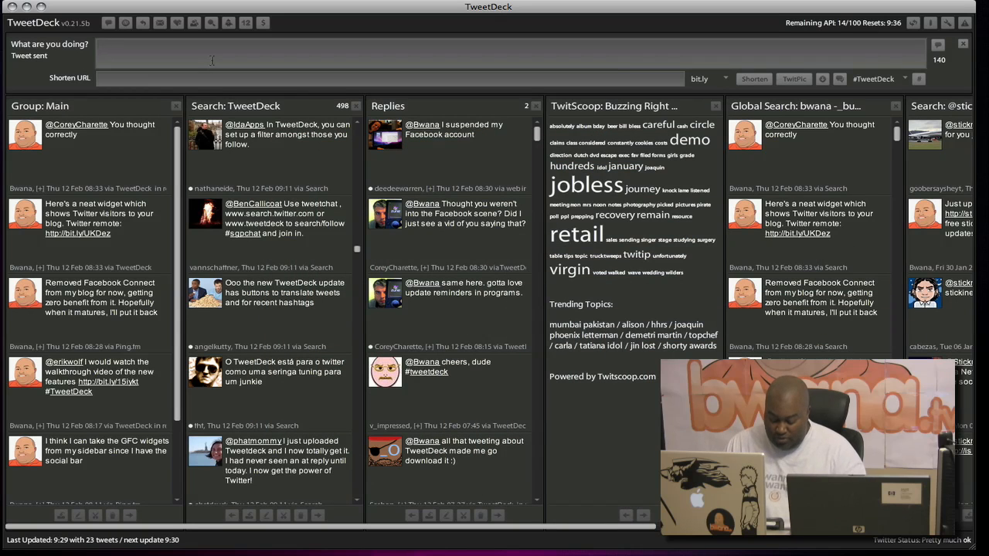
# Type the draft 'This is a test Tweet that... to Japanese using Twee...' in the compose box.
pyautogui.write('This is a')
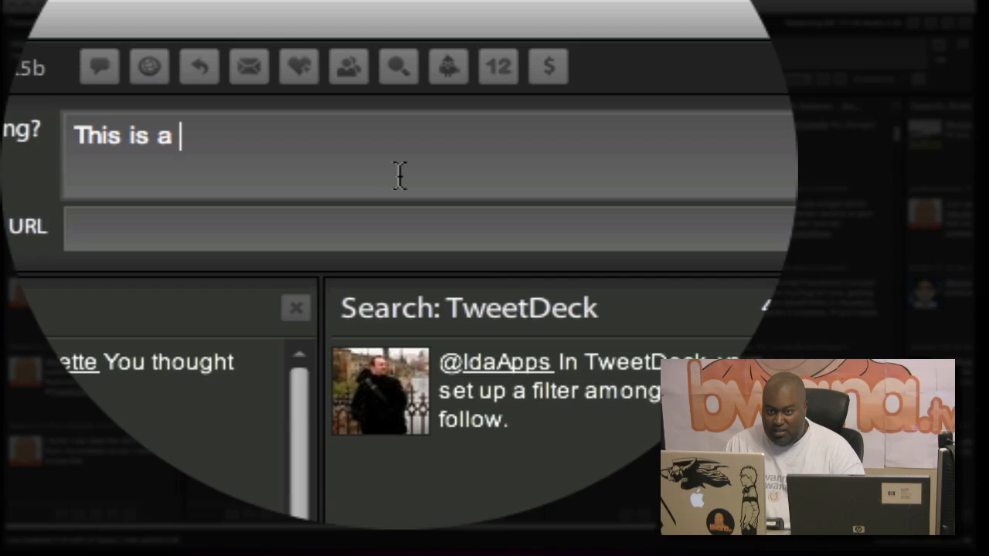
pyautogui.write("test Tweet that I'm translating")
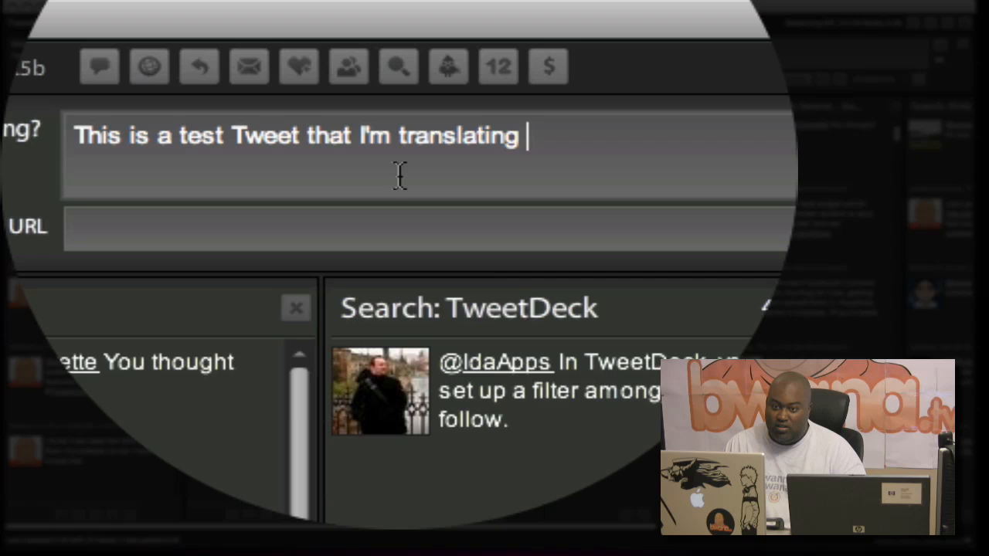
pyautogui.write('to Japanes')
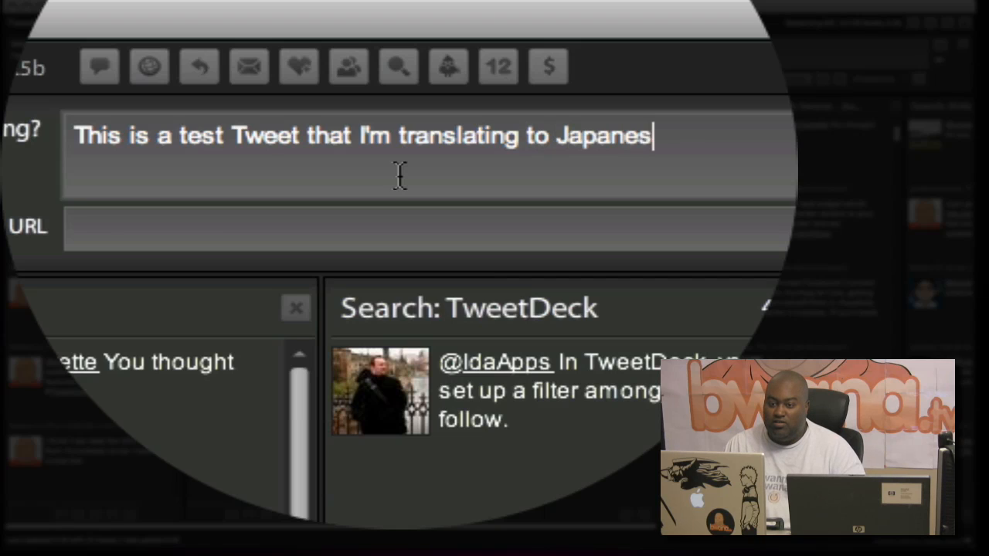
pyautogui.write('e using')
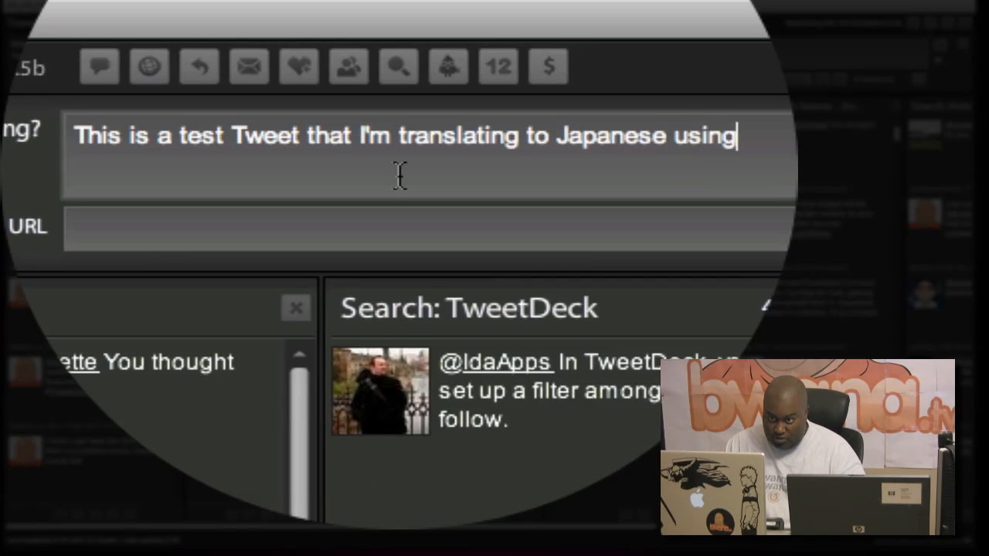
pyautogui.write('Twee')
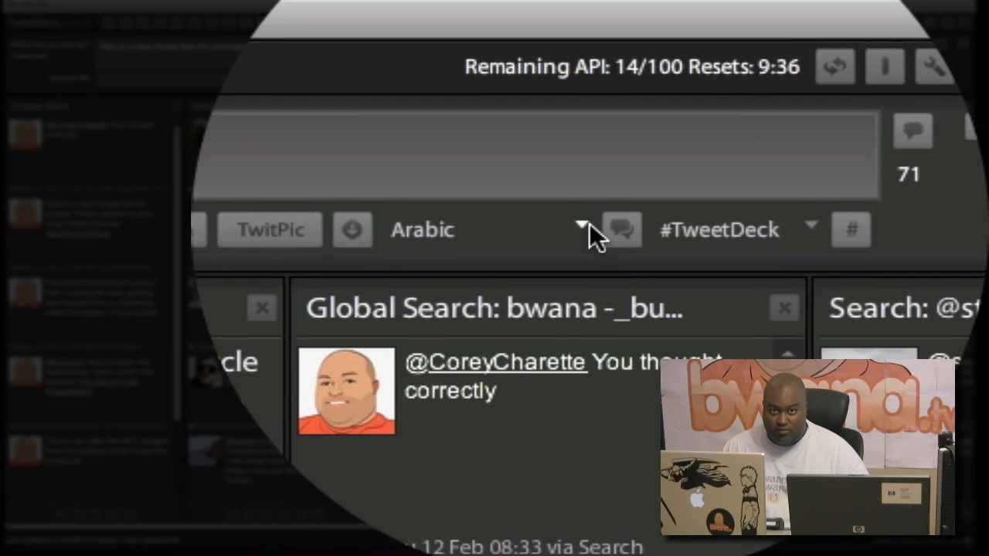
# Choose Japanese as the translation language, producing the Japanese text 翻訳は日本人だと思うんです.
pyautogui.click(581, 226)
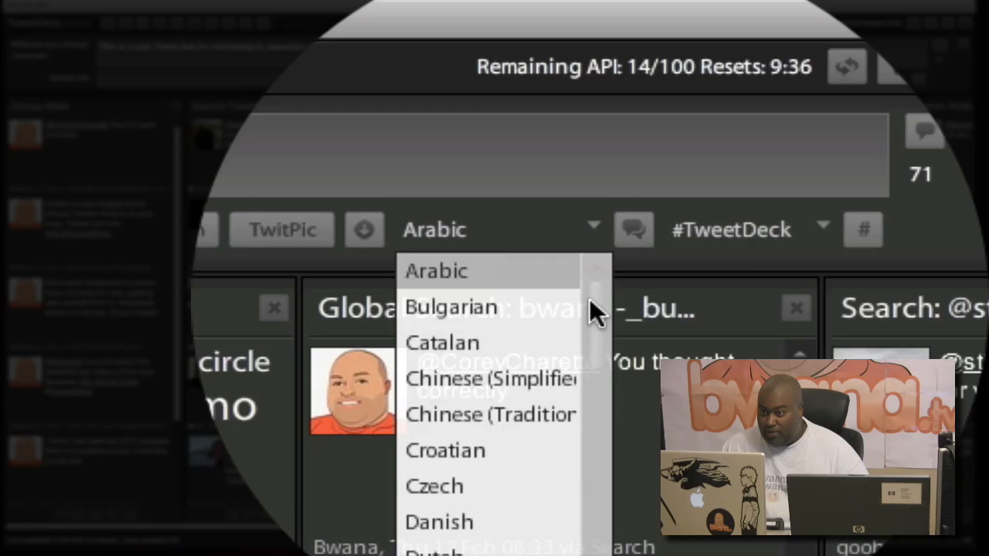
pyautogui.scroll(-3)
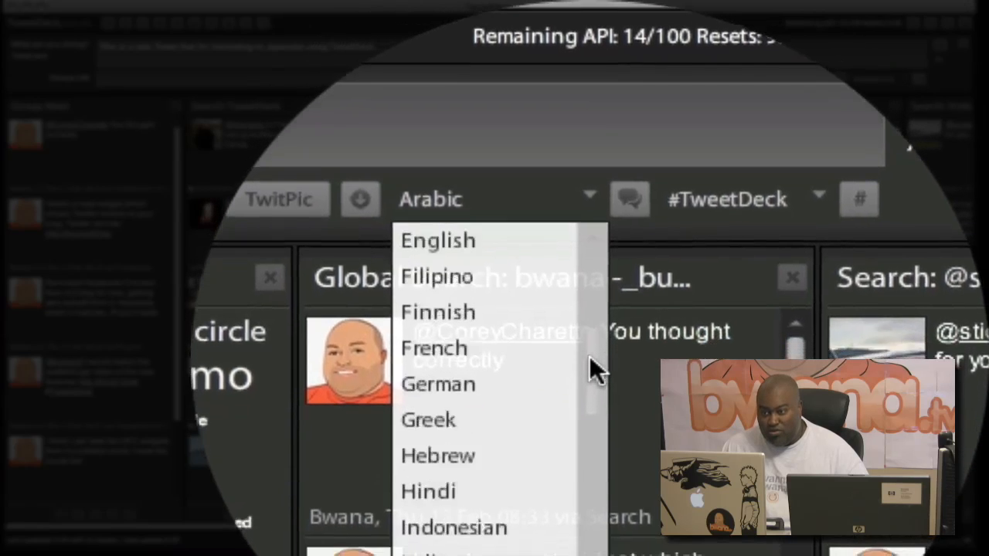
pyautogui.click(499, 199)
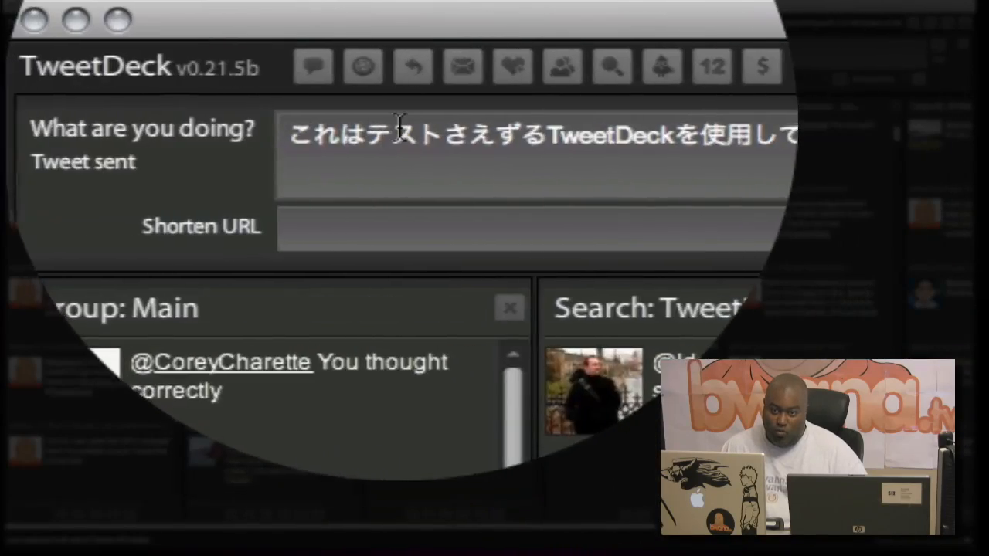
pyautogui.write('翻訳は日本人だと思うんです')
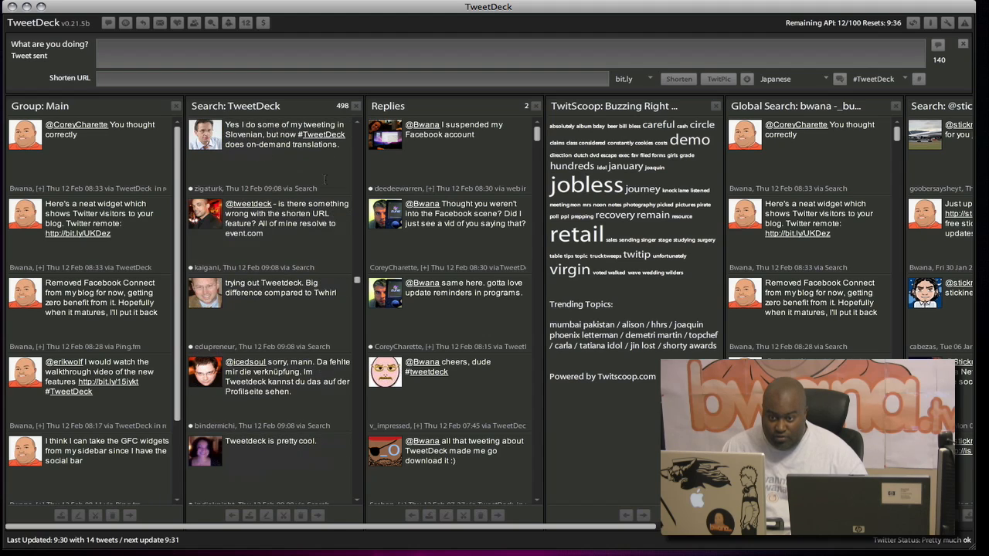
# Translate the German tweet in the search column through its Other actions menu.
pyautogui.scroll(-3)
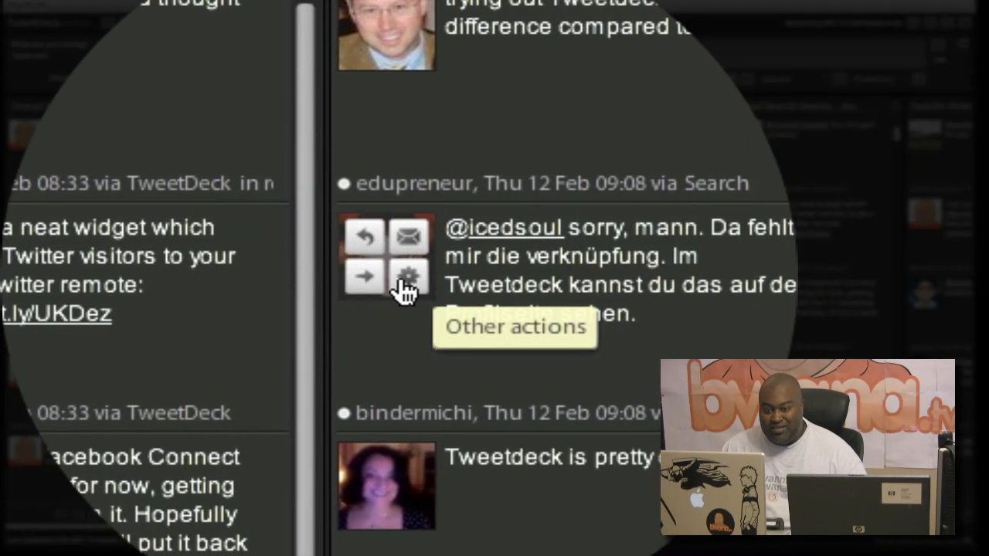
pyautogui.click(408, 278)
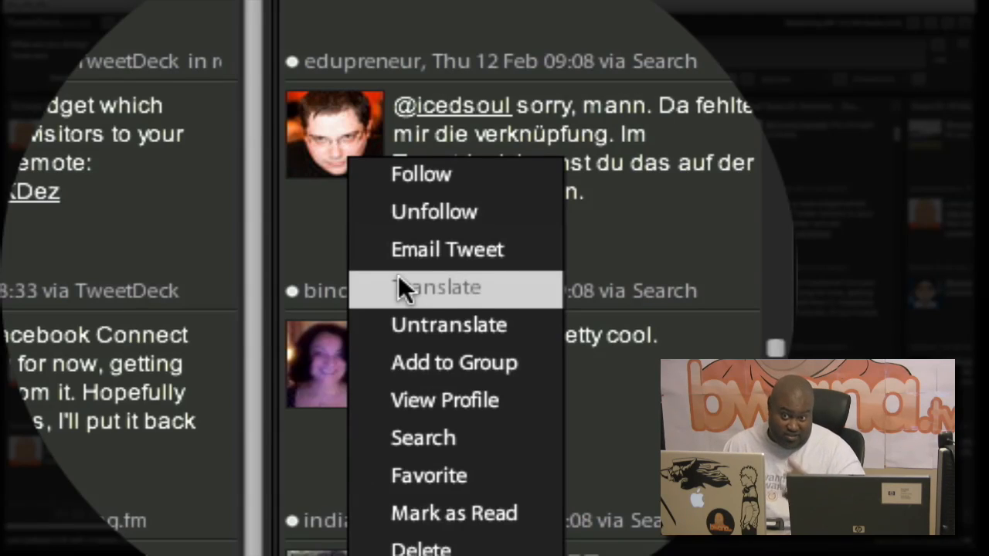
pyautogui.click(438, 286)
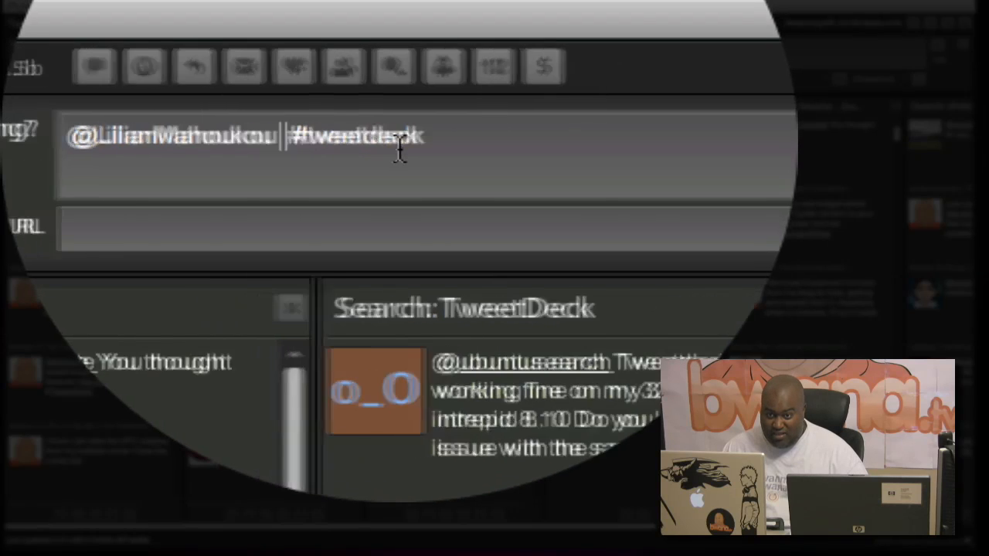
# Type placeholder text 'lkjadlkfaslfjlasdk' into the #tweetdeck reply and finish it with Backspace.
pyautogui.write('lkjadlkfaslfjlasdk')
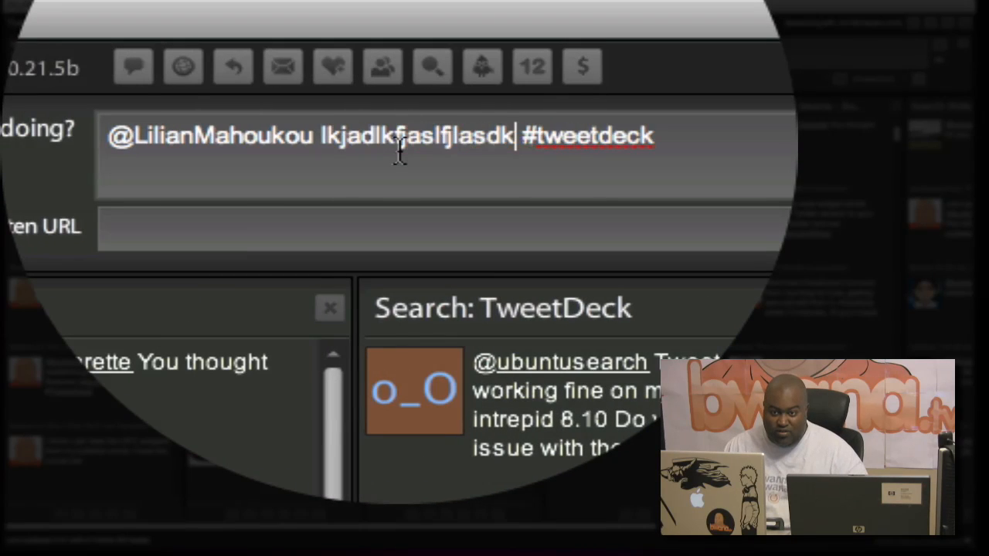
pyautogui.press('backspace')
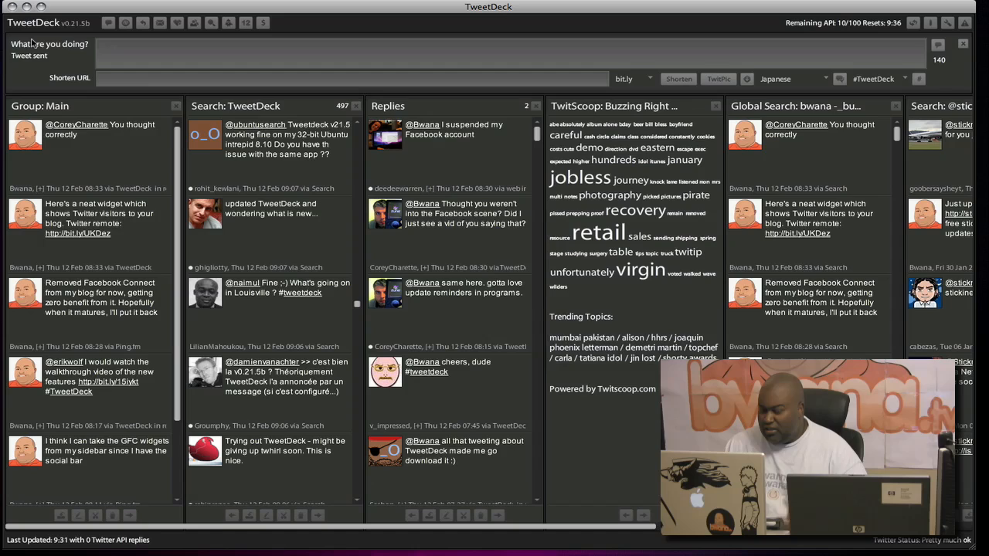
# Type 'I'm doing a quick video on my favorite features of TweetDeck wh...n bwana.org.'.
pyautogui.write("I'm")
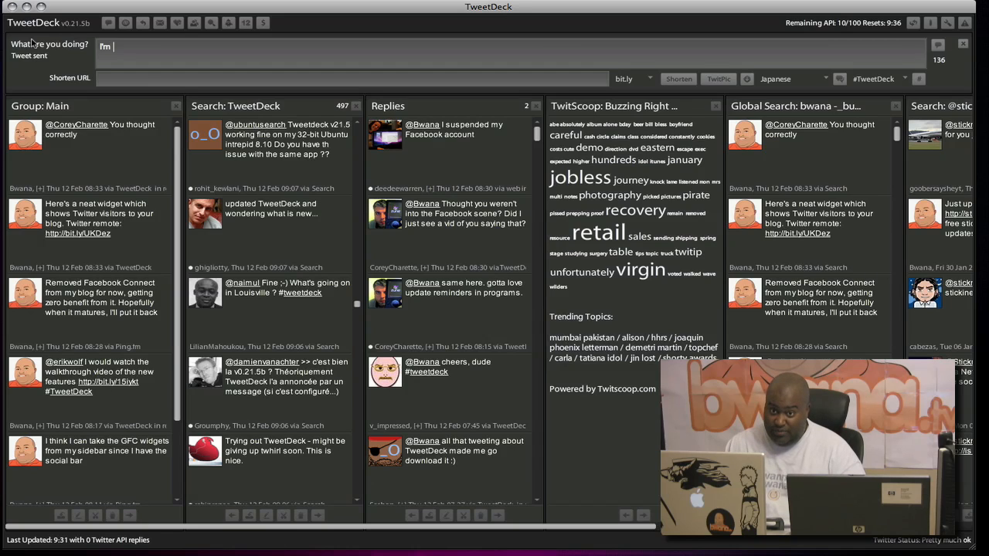
pyautogui.write('doing a quick video')
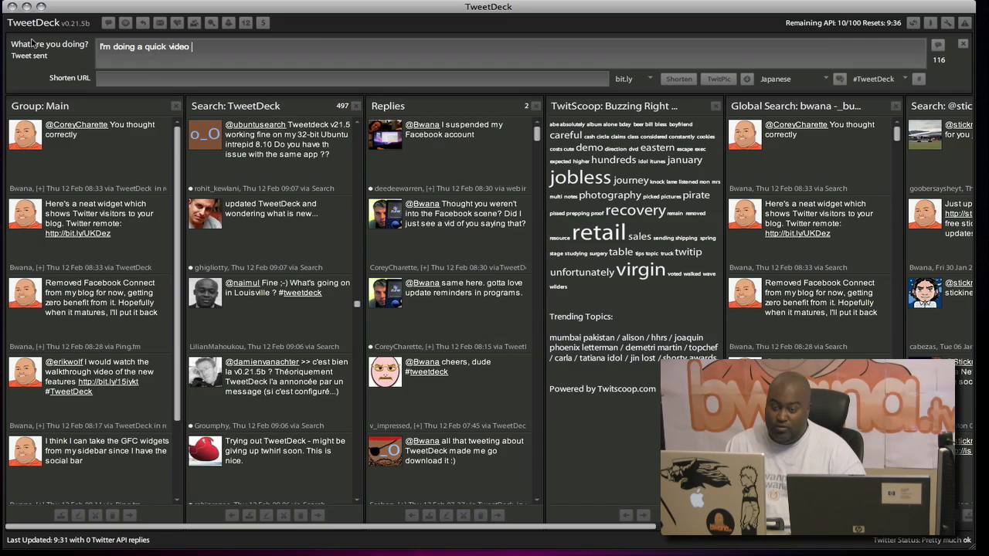
pyautogui.write('on my favorite')
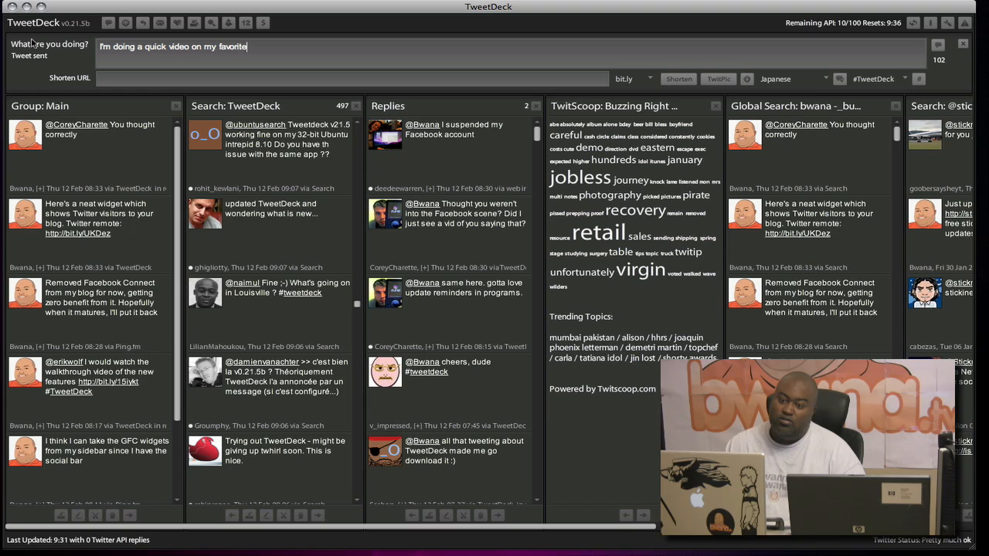
pyautogui.write('features of TweetDeck which will be o')
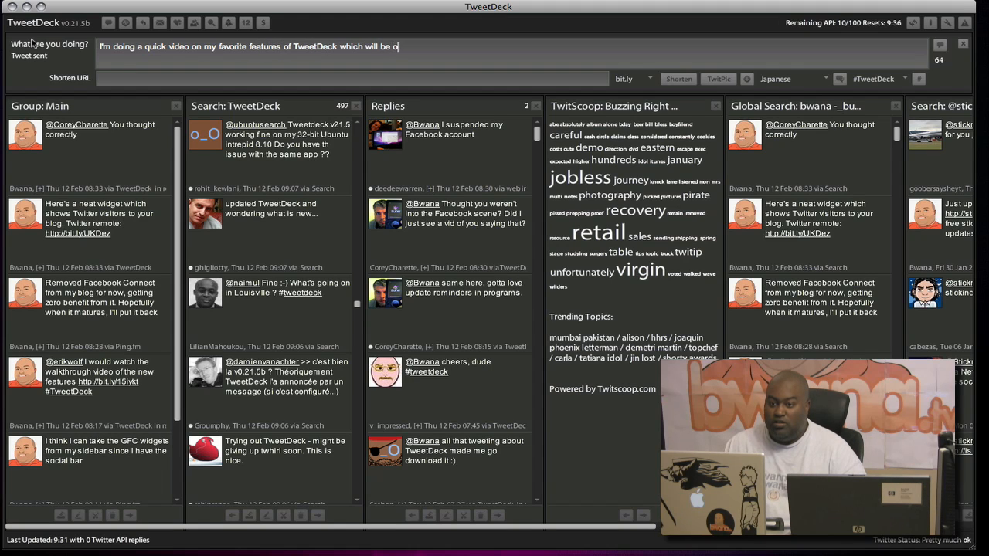
pyautogui.write('n bwana.org.')
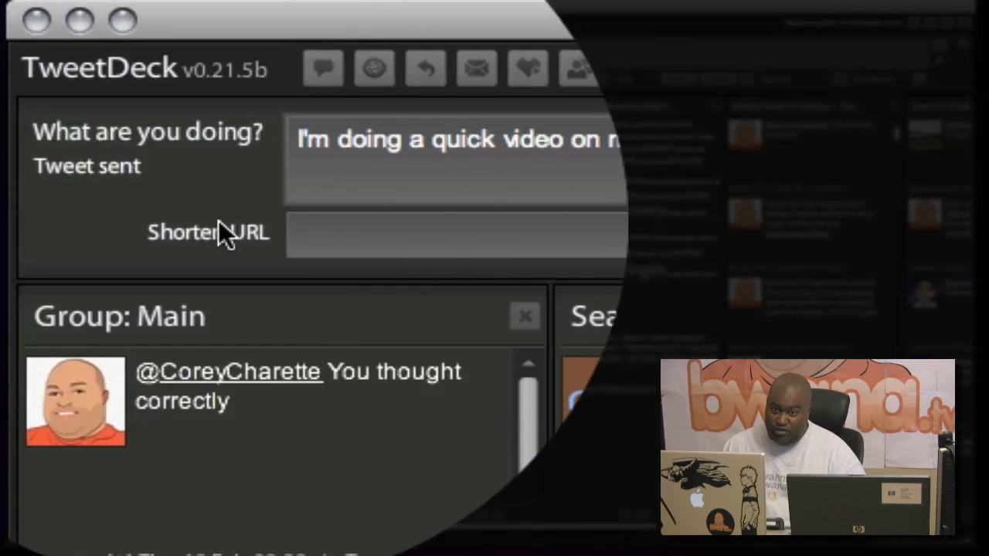
# Enter the bwana.org web address into the Shorten URL field.
pyautogui.write('http://www.b')
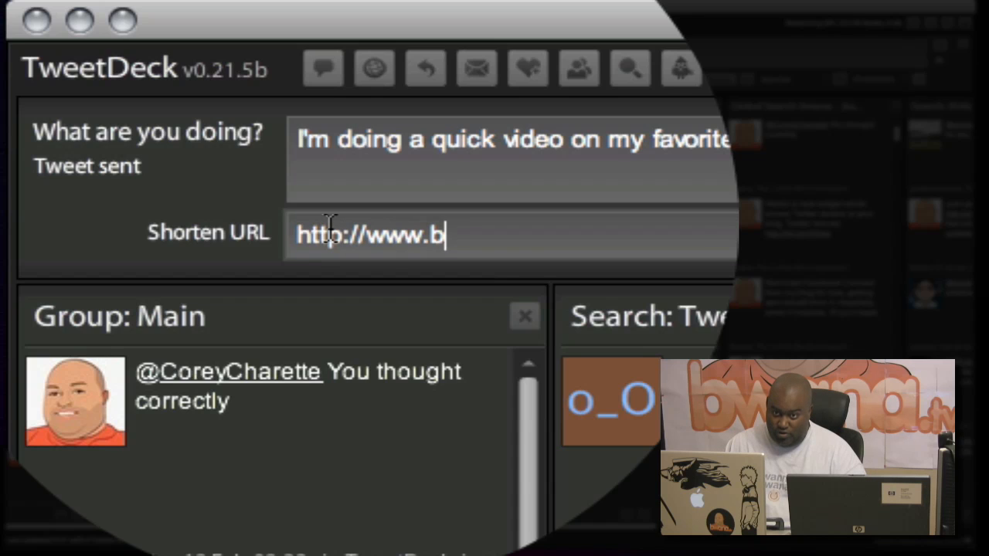
pyautogui.write('wana.org')
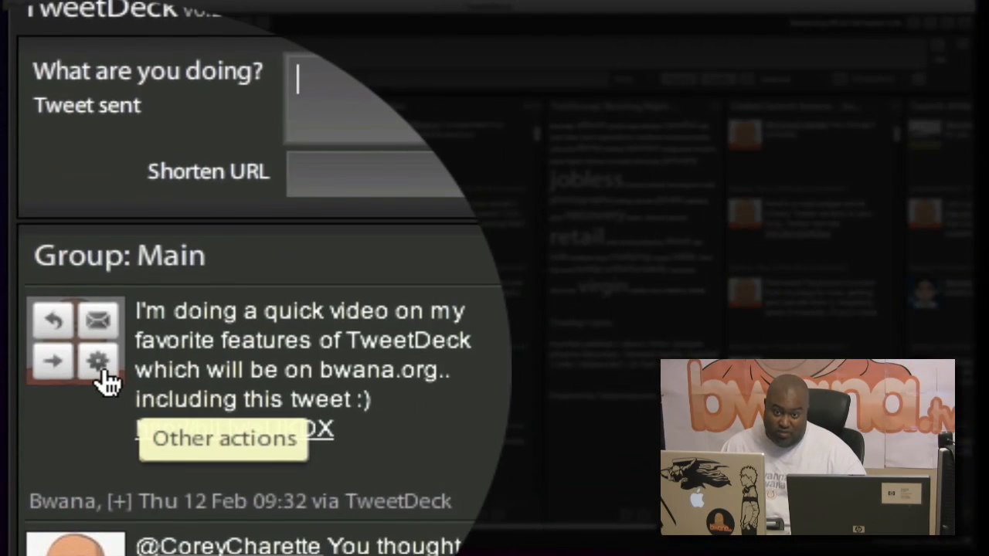
# Open the Other actions menu on the posted tweet in the Main column.
pyautogui.click(97, 361)
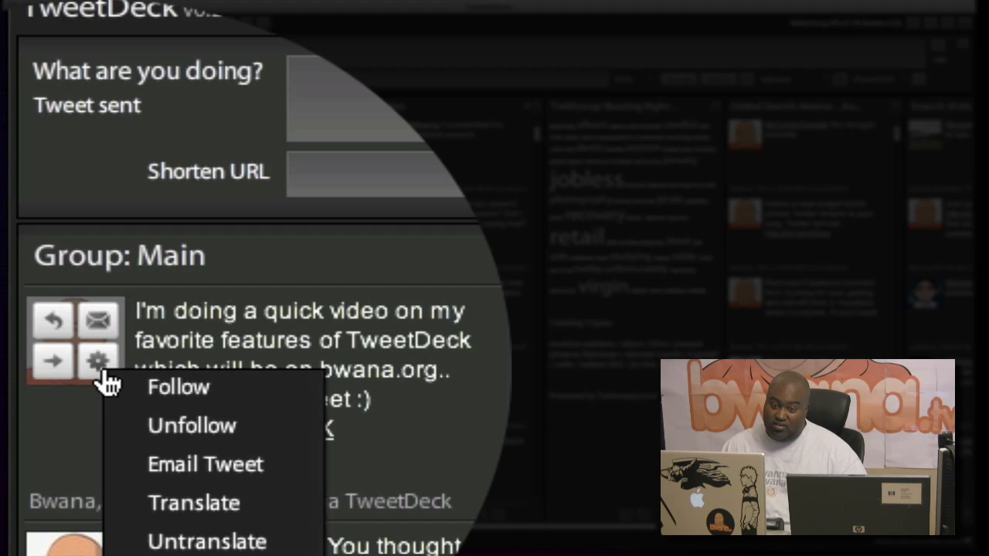